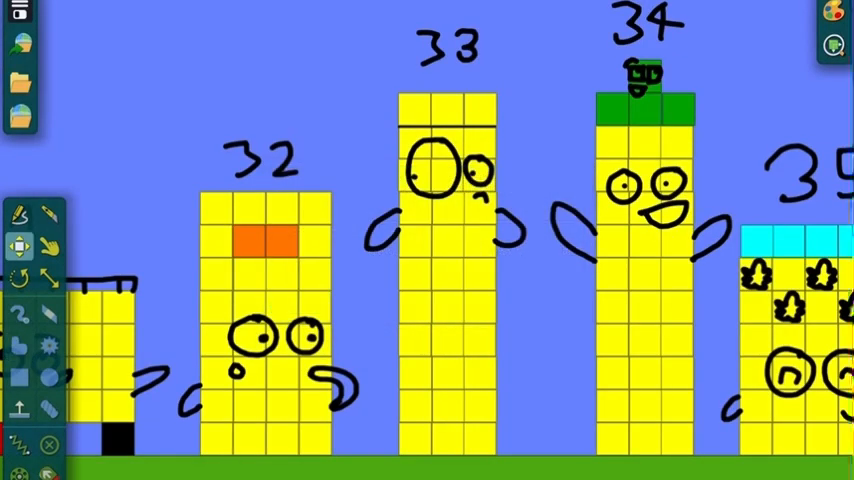
# - Switch to the Drag tool, revealing the Zeige Kraft, Ziehe am Schwerpunkt and Deaktiviere Rotation options
pyautogui.click(48, 248)
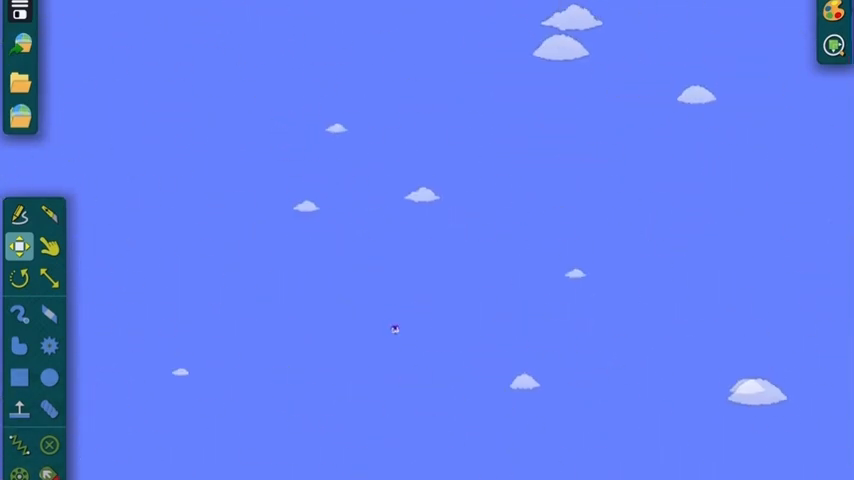
pyautogui.click(48, 243)
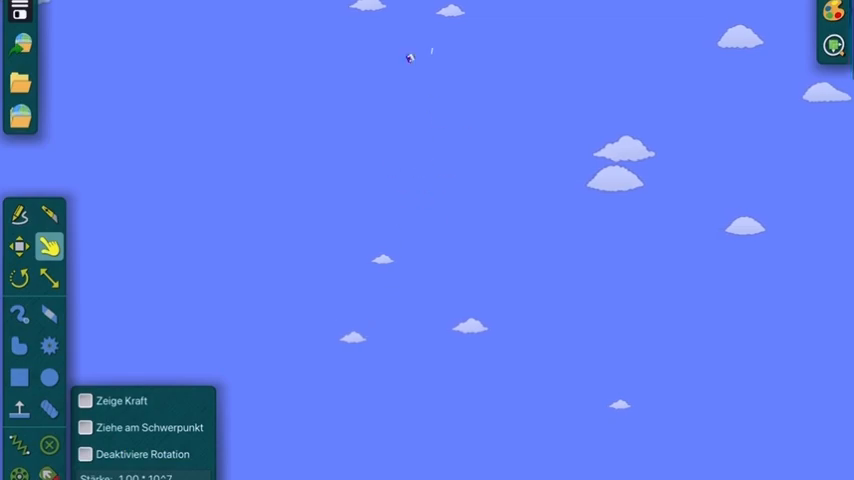